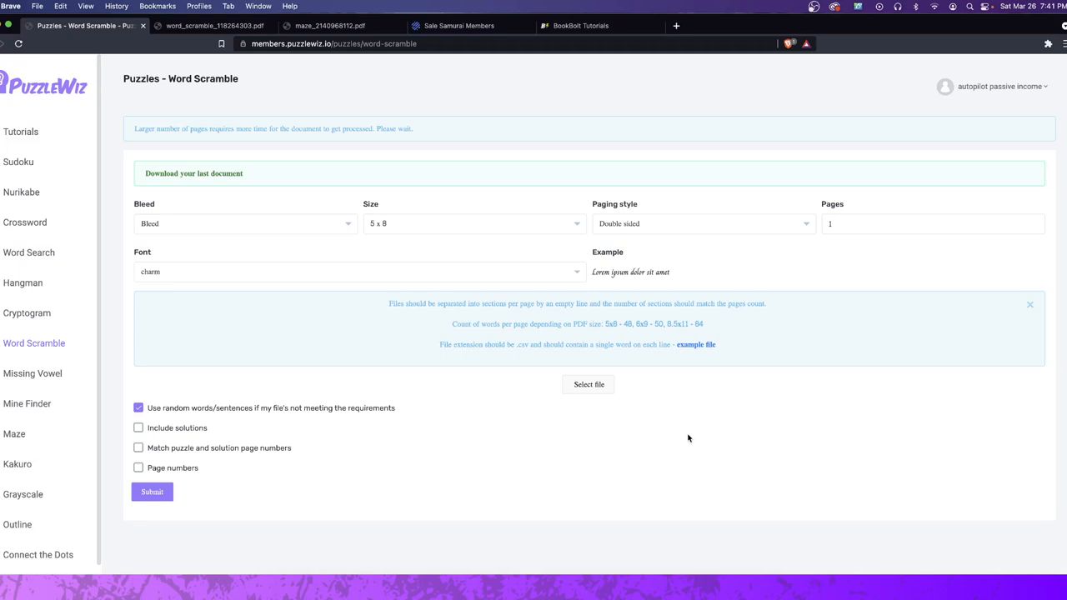
mouse_move(280, 355)
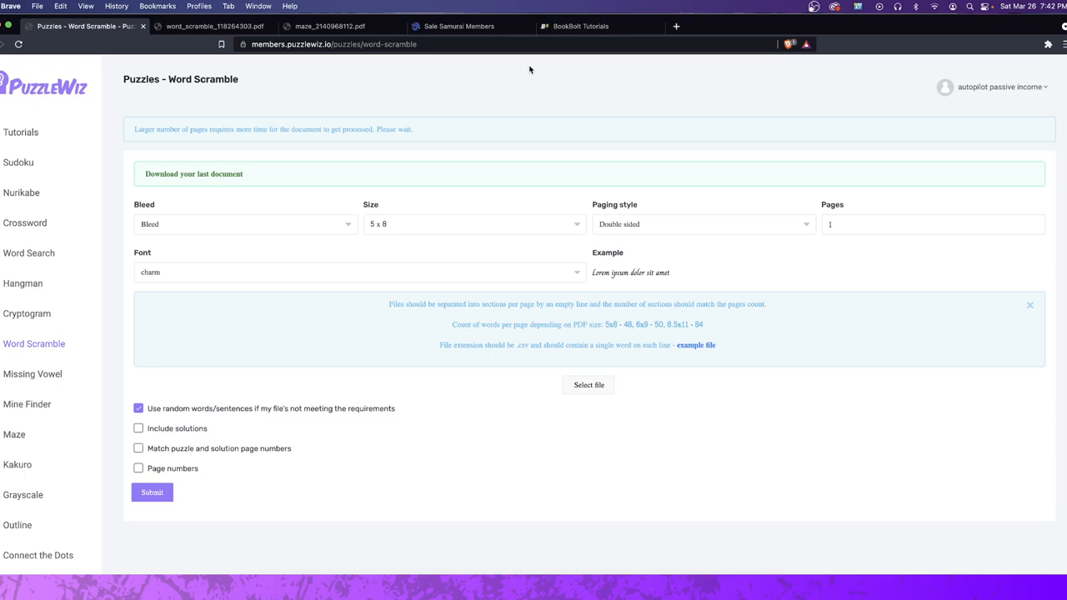
mouse_move(321, 89)
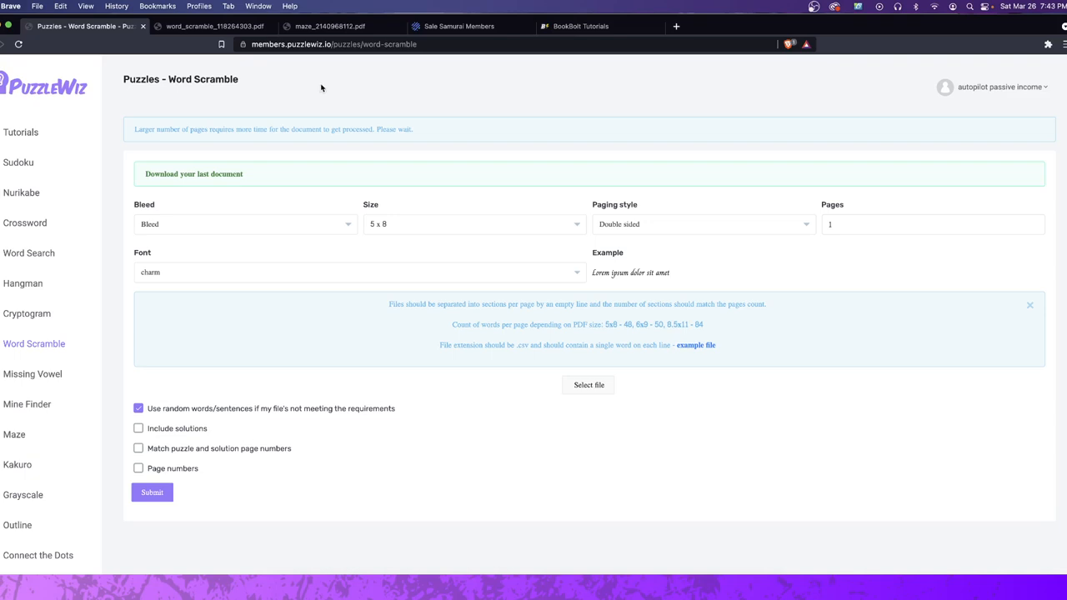
Step: Show the Sale Samurai 'maze printable' keyword results: 96 Etsy searches, 2,398 competitors
left_click(458, 26)
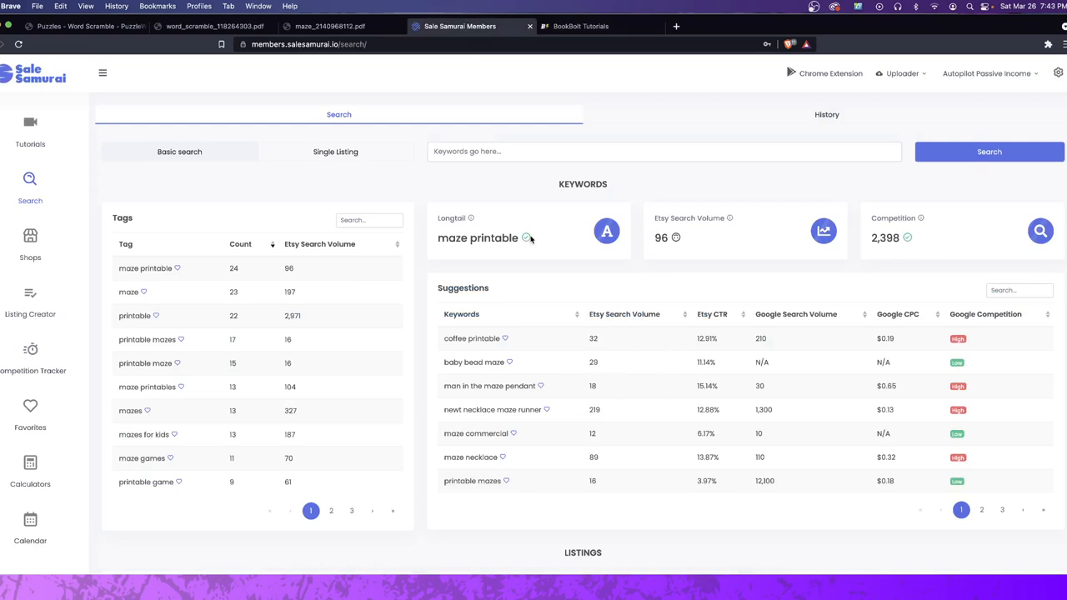
left_click(83, 26)
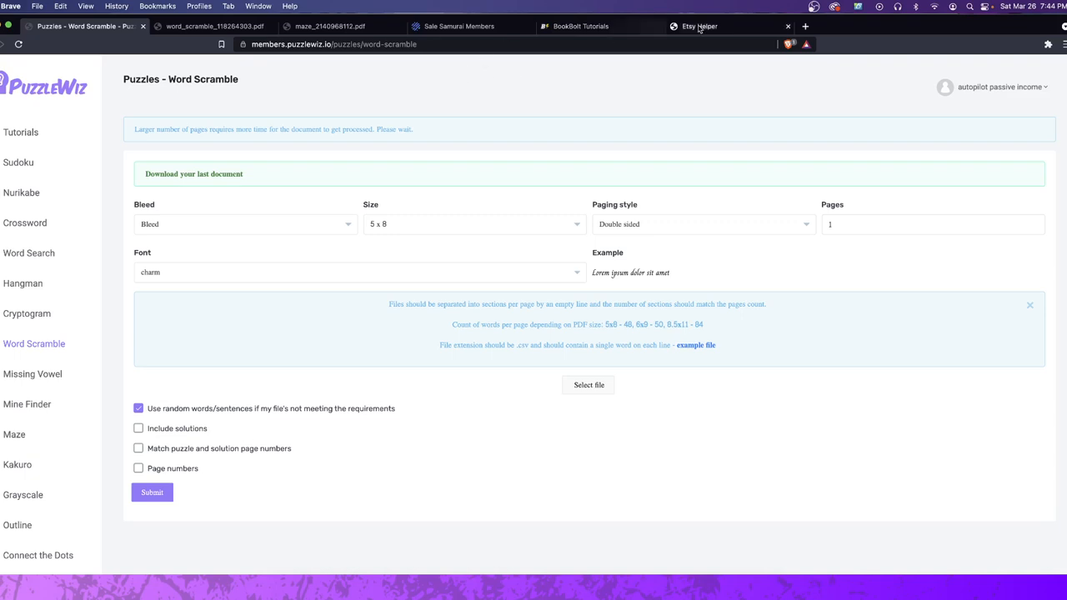
mouse_move(234, 192)
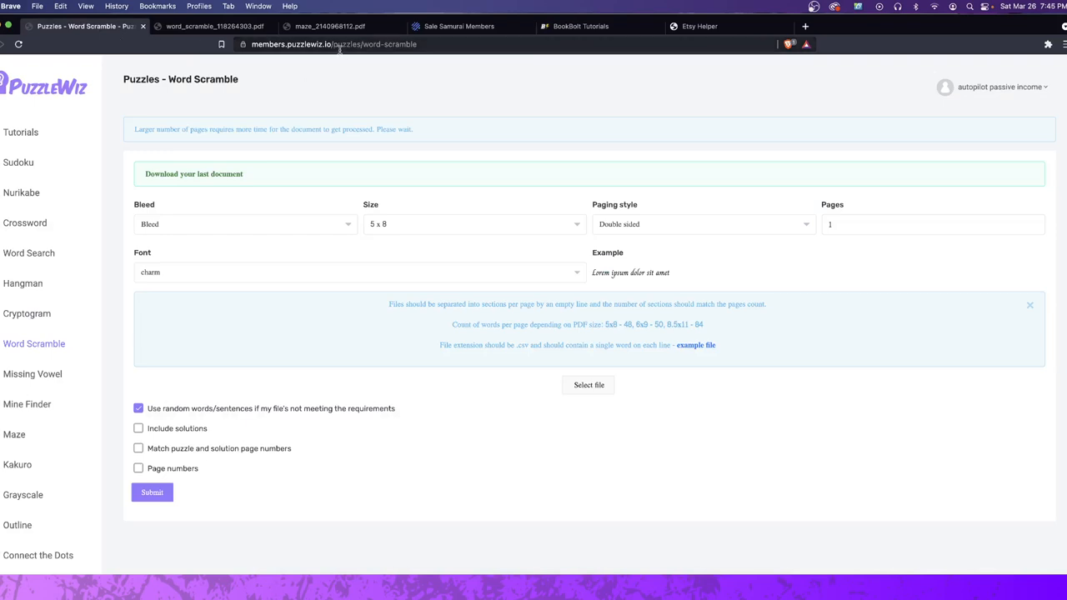
Step: Return to the Sale Samurai 'maze printable' keyword results tab
left_click(459, 26)
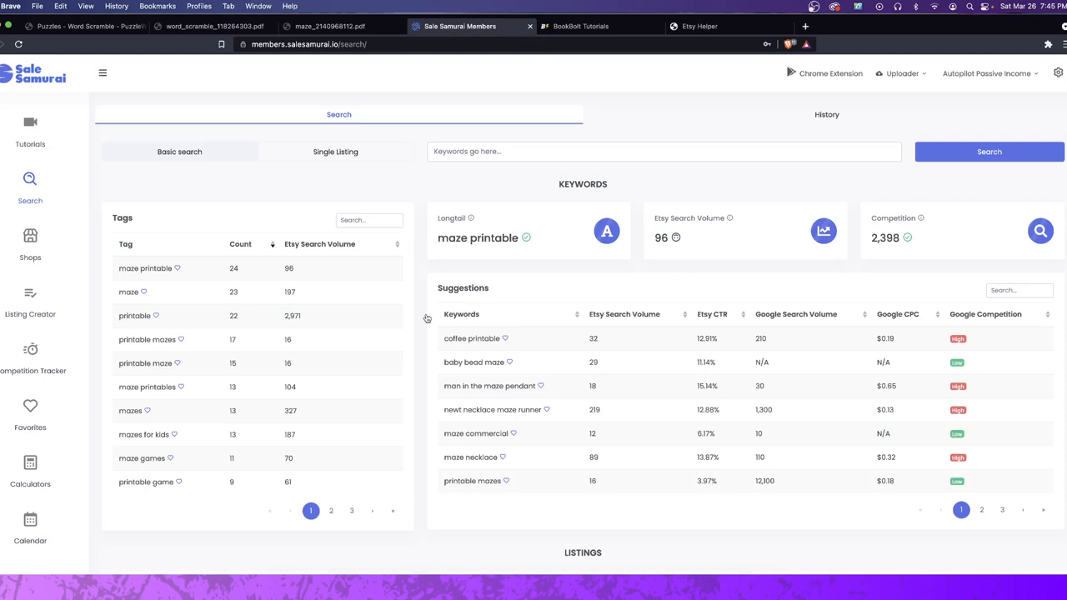
Step: Preview the generated one-page maze_2140968112.pdf
left_click(333, 26)
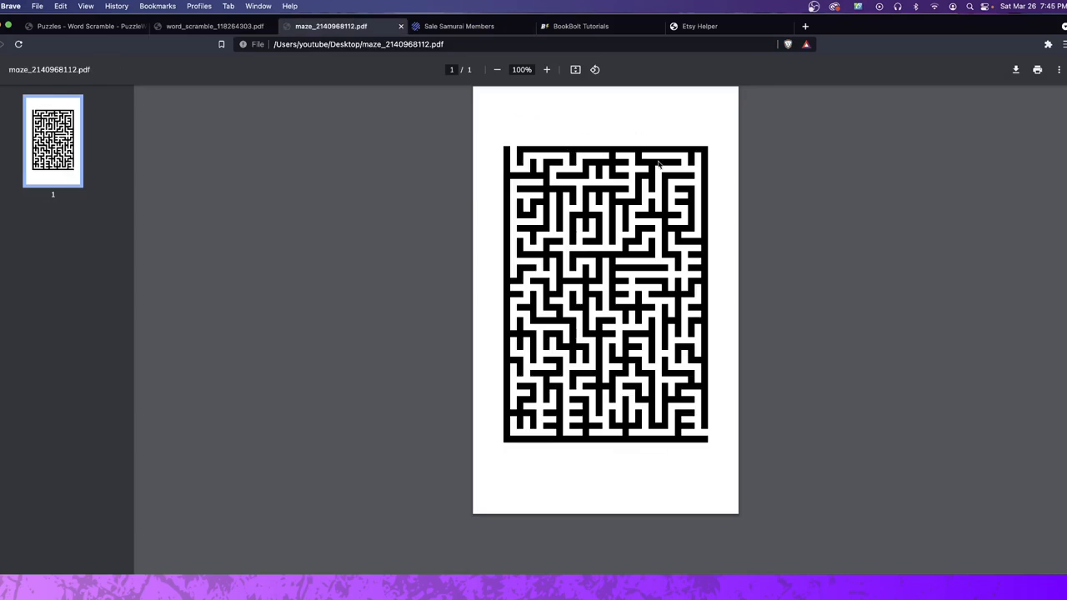
Step: Leave the maze PDF and bring up the St. Patrick's Day maze Etsy listing
left_click(458, 25)
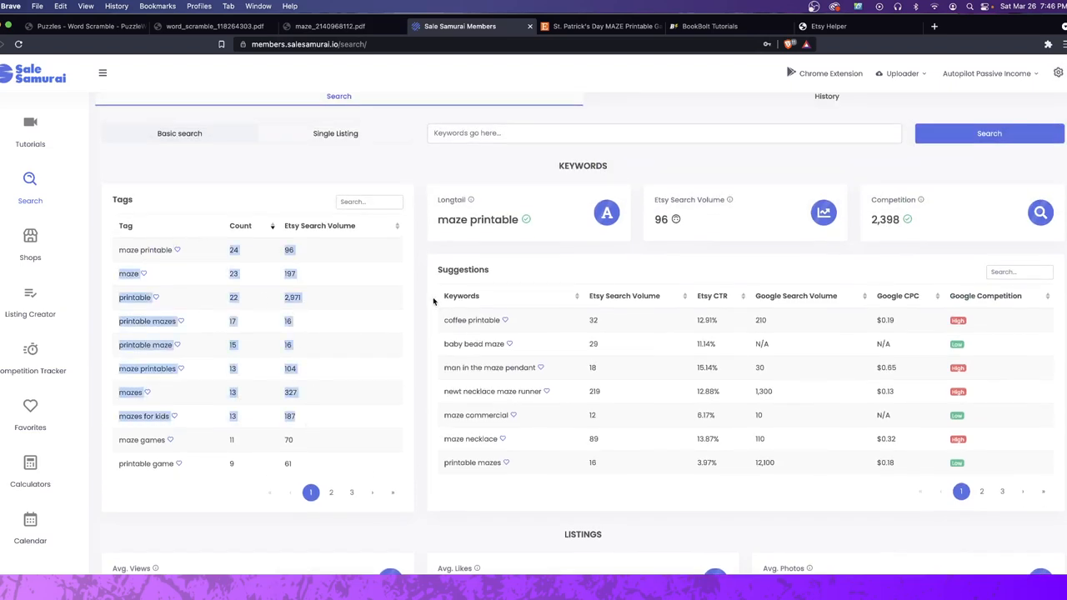
left_click(829, 25)
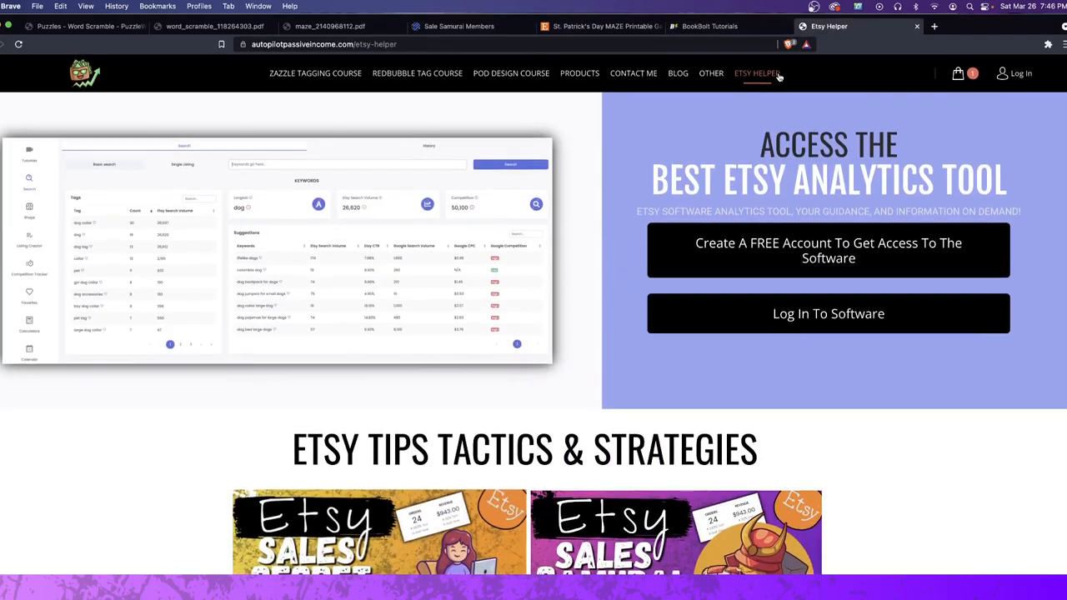
Step: Bring the one-page word_scramble PDF to the front after reviewing Etsy Helper
left_click(213, 26)
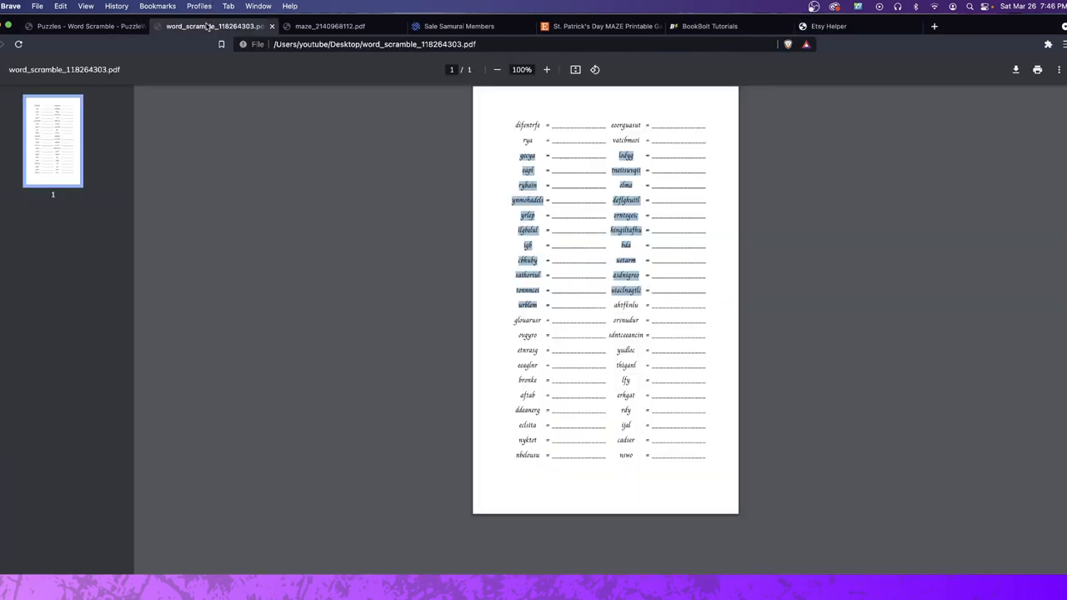
Step: Check the word scramble PDF, then bring up the PuzzleWiz Maze generator form
left_click(330, 26)
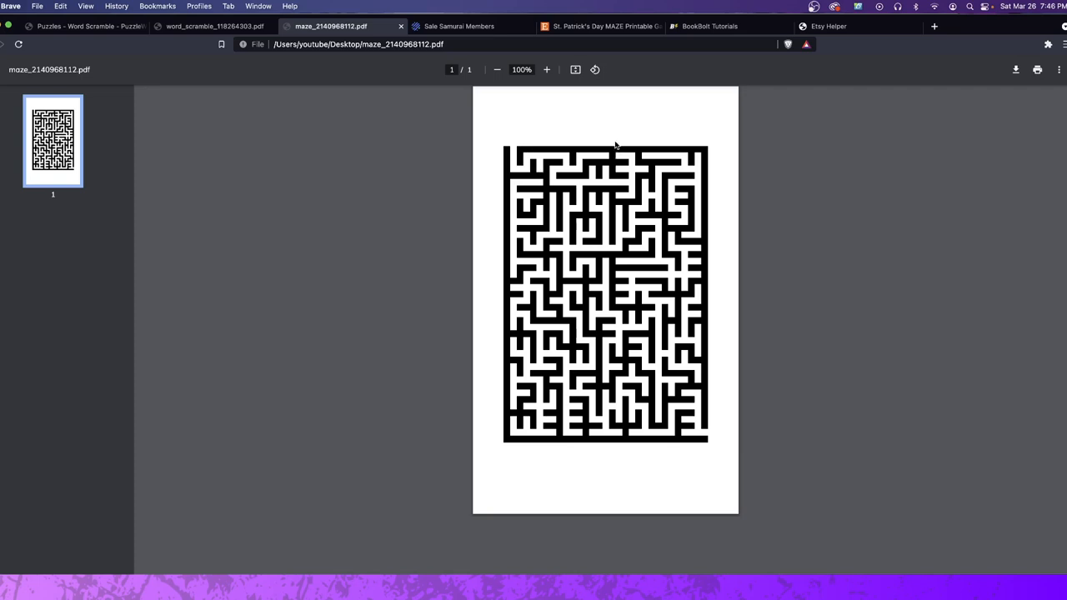
left_click(79, 26)
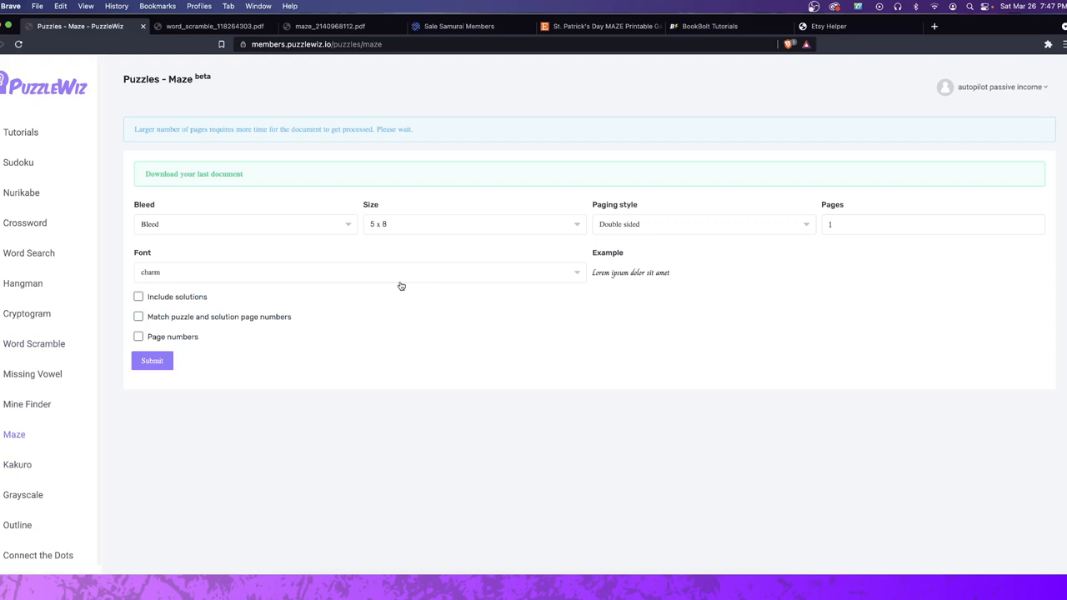
Step: Choose the-girl-next-door font for the 5-page 8.5x11 single-sided maze
left_click(152, 361)
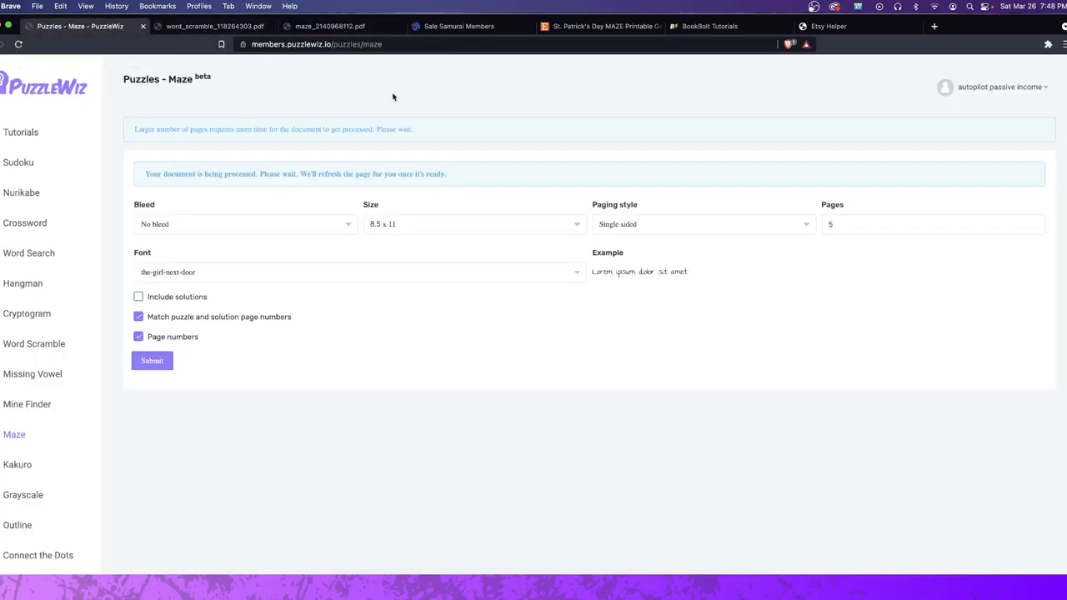
Step: Switch to the St. Patrick's Day MAZE Etsy listing while the maze processes
left_click(330, 26)
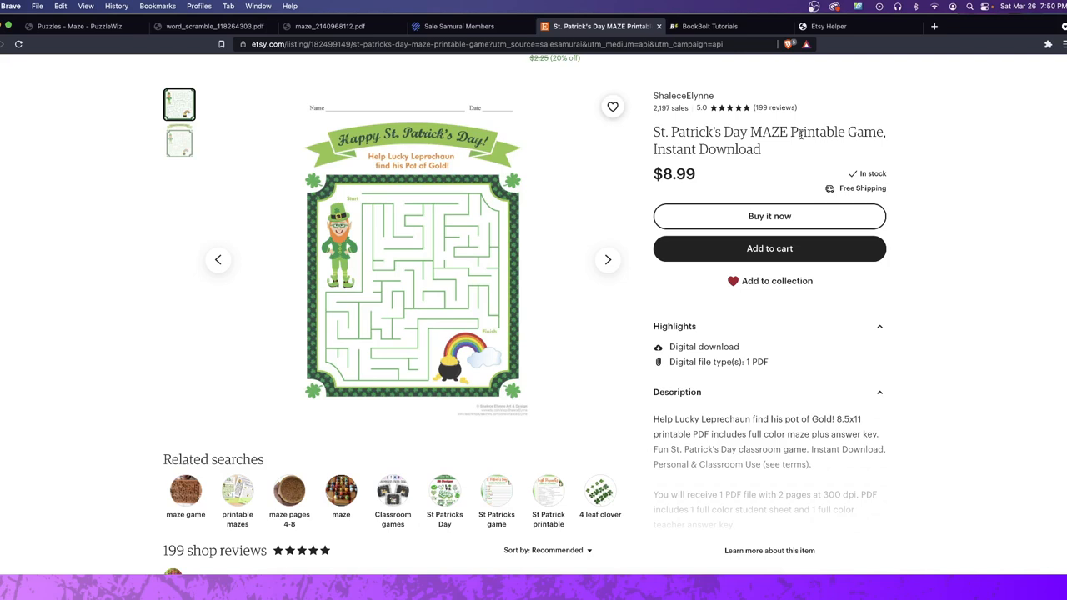
Step: Bring the PuzzleWiz word scramble generator tab to the front
left_click(196, 25)
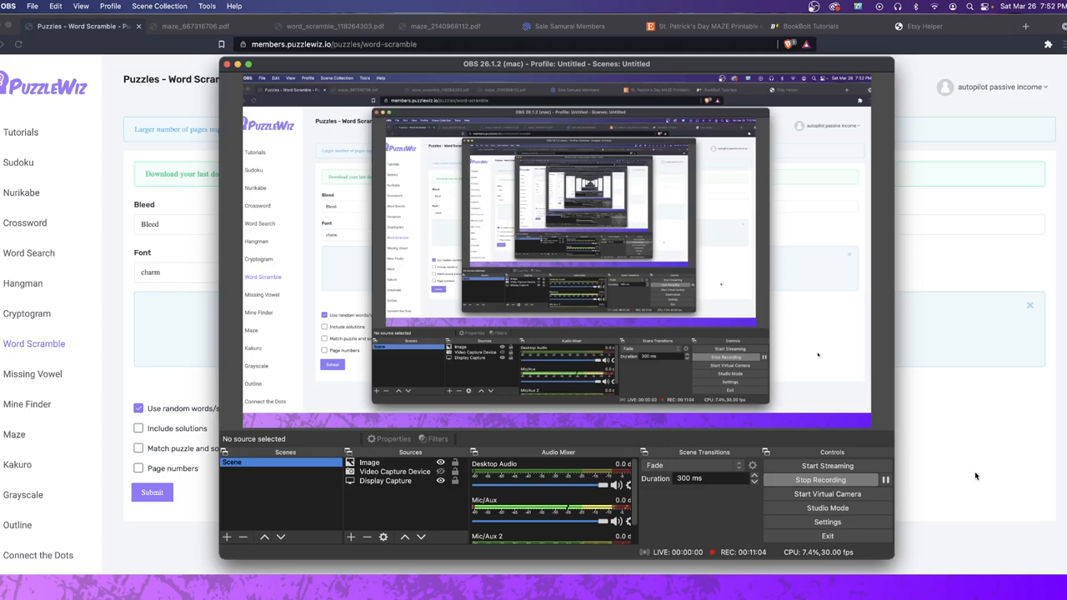
Step: Bring the Etsy Helper analytics tool tab back to the front
left_click(926, 25)
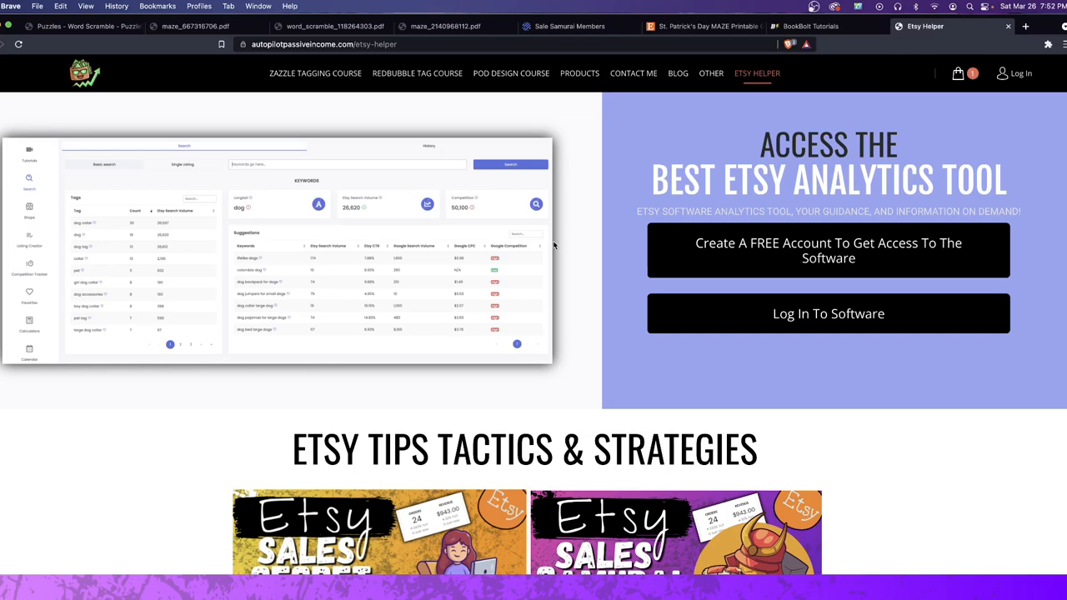